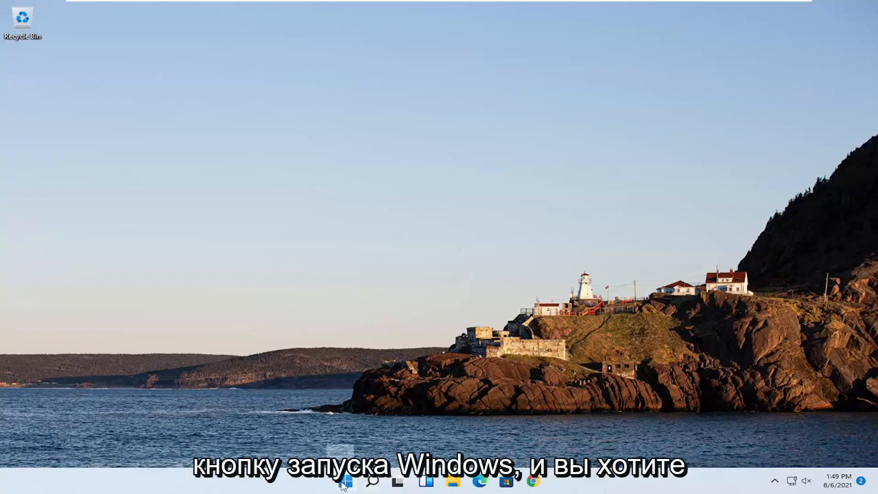
Step: Launch Task Manager from the Start button's quick link menu
{"action": "right_click", "coordinate": [346, 480]}
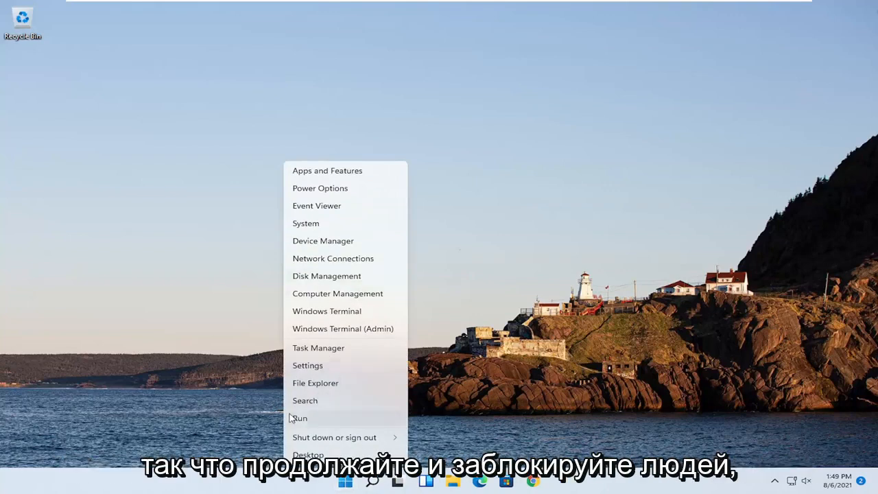
{"action": "left_click", "coordinate": [318, 348]}
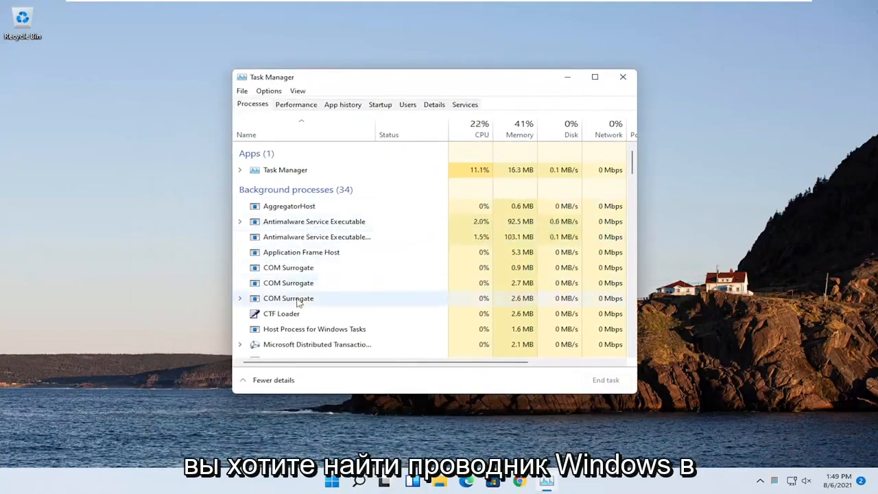
Step: Restart the Windows Explorer process from the Processes list
{"action": "scroll", "scroll_direction": "down", "scroll_amount": 3}
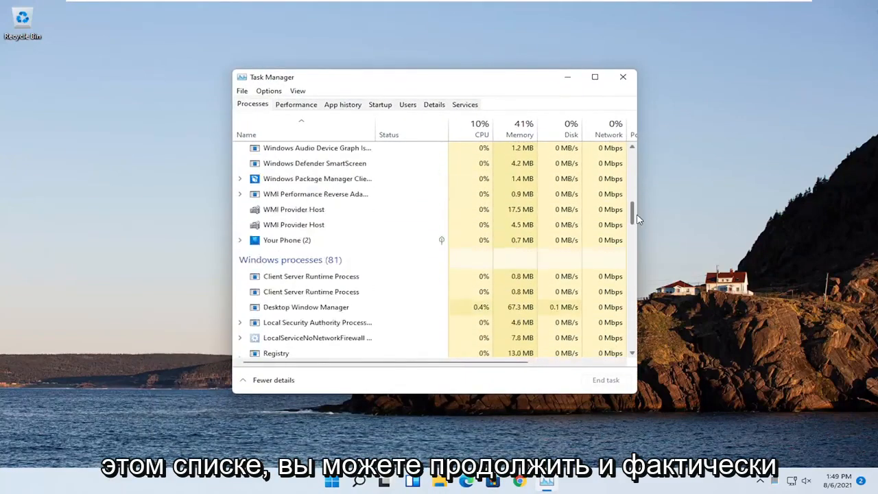
{"action": "scroll", "scroll_direction": "down", "scroll_amount": 3}
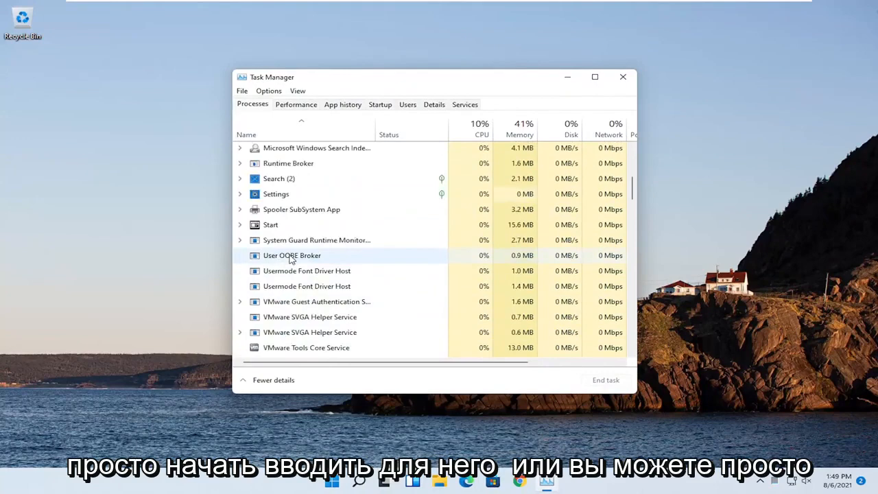
{"action": "scroll", "scroll_direction": "down", "scroll_amount": 3}
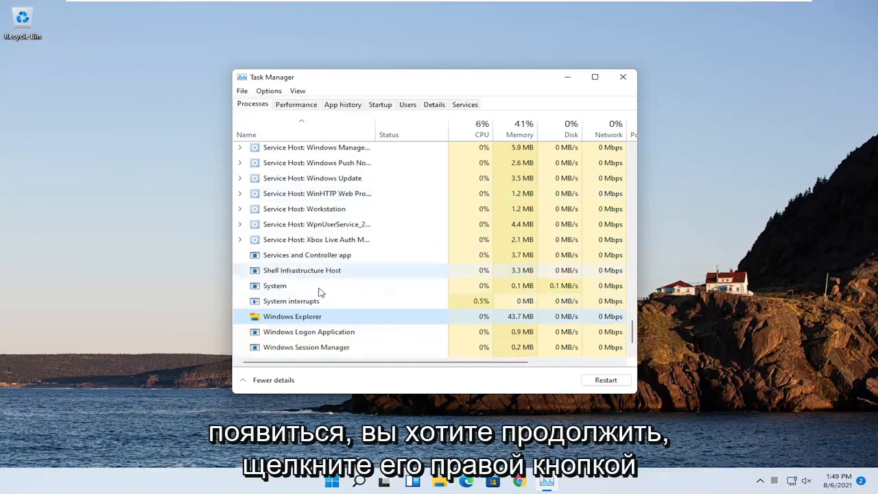
{"action": "right_click", "coordinate": [290, 316]}
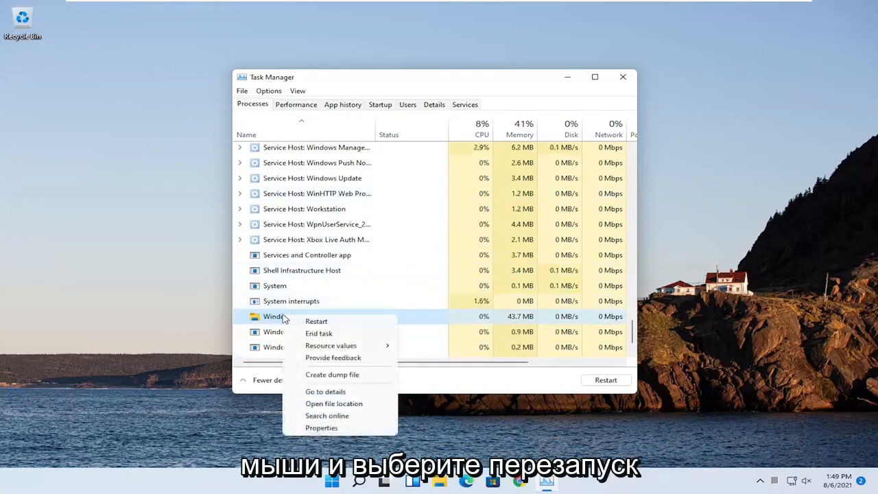
{"action": "left_click", "coordinate": [315, 321]}
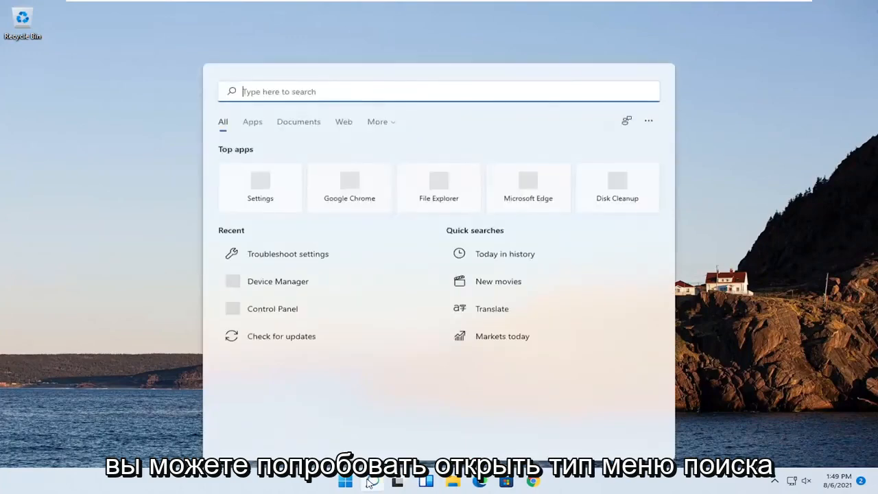
Step: Launch Command Prompt as administrator via a 'cmd' search, approving the UAC prompt
{"action": "type", "text": "cmd"}
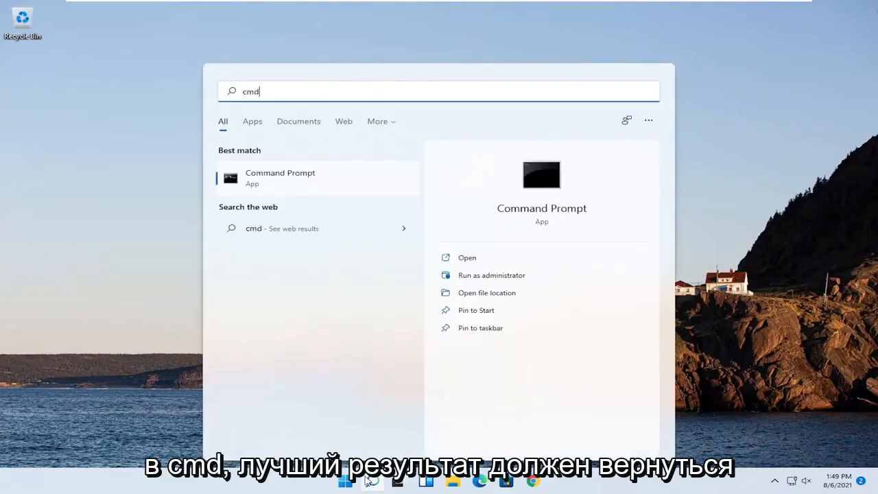
{"action": "mouse_move", "coordinate": [309, 181]}
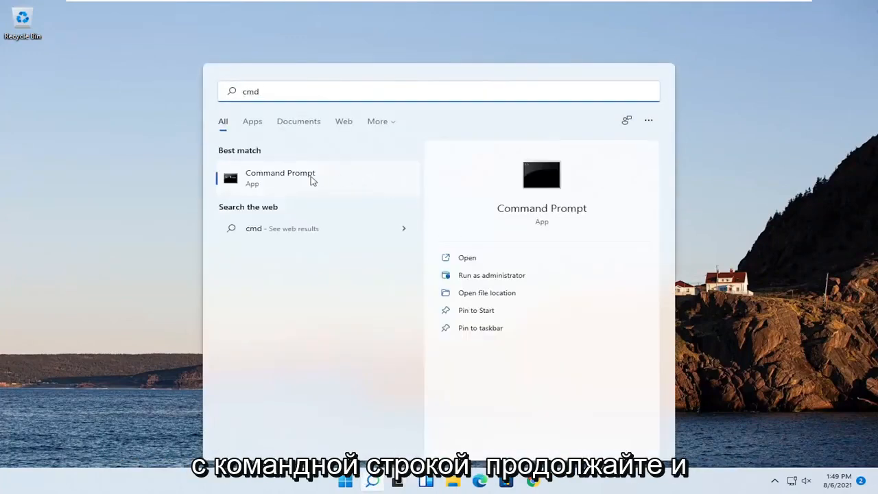
{"action": "right_click", "coordinate": [280, 178]}
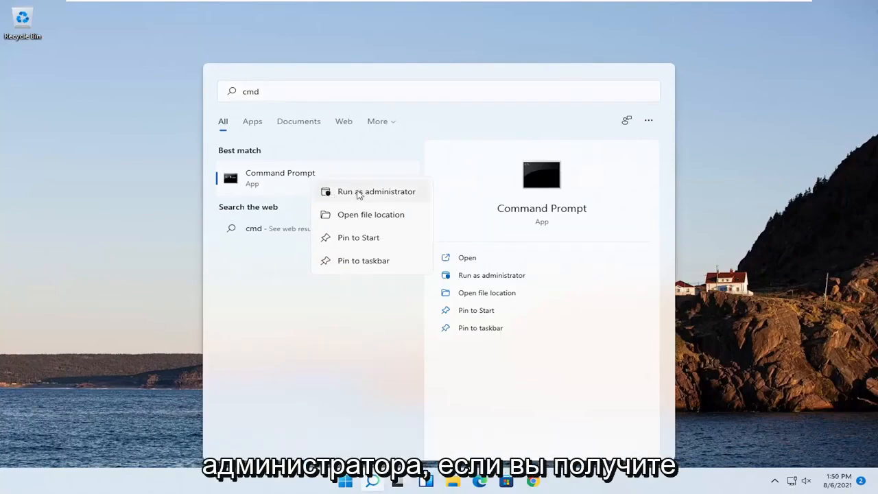
{"action": "left_click", "coordinate": [376, 192]}
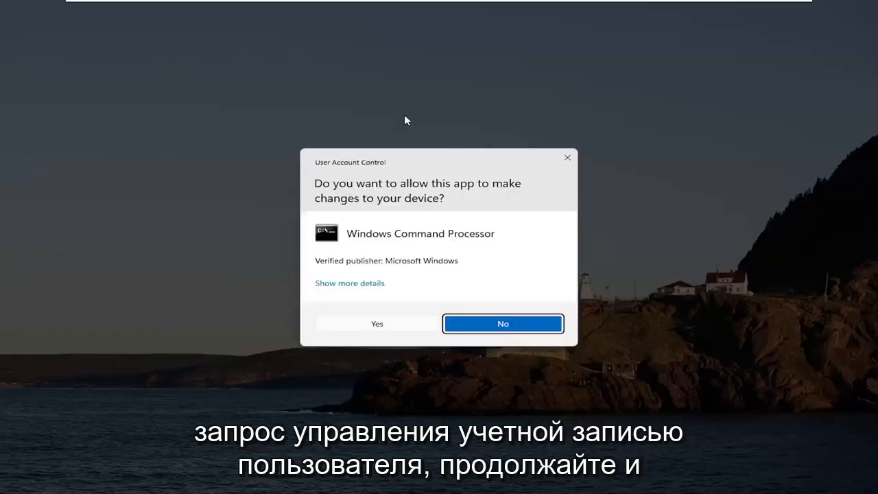
{"action": "left_click", "coordinate": [375, 323]}
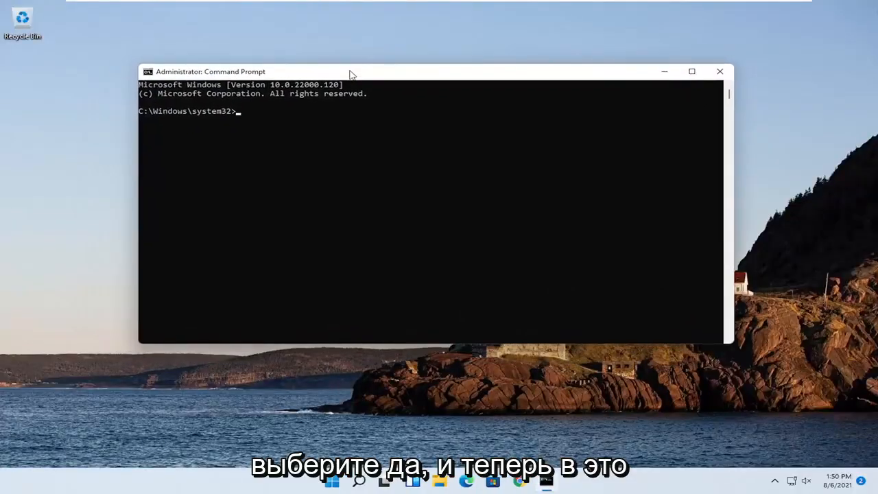
Step: Run the 'sfc /scannow' System File Checker scan in the elevated prompt
{"action": "type", "text": "sf"}
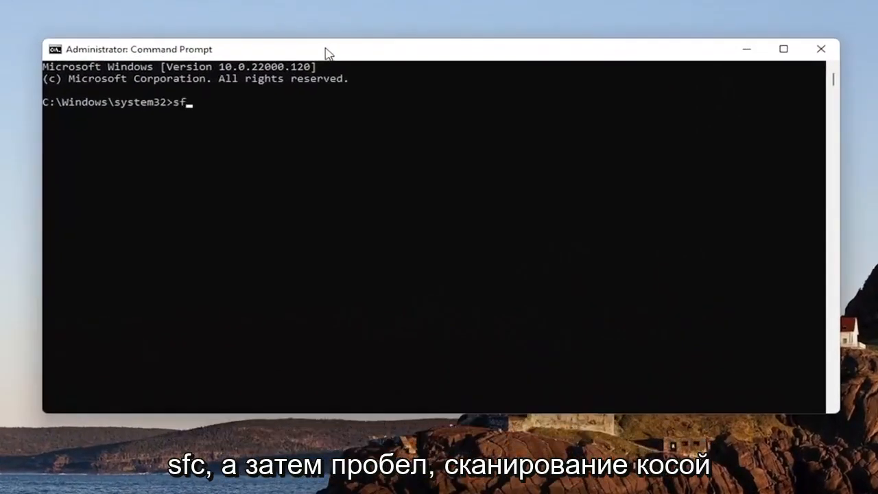
{"action": "type", "text": "c"}
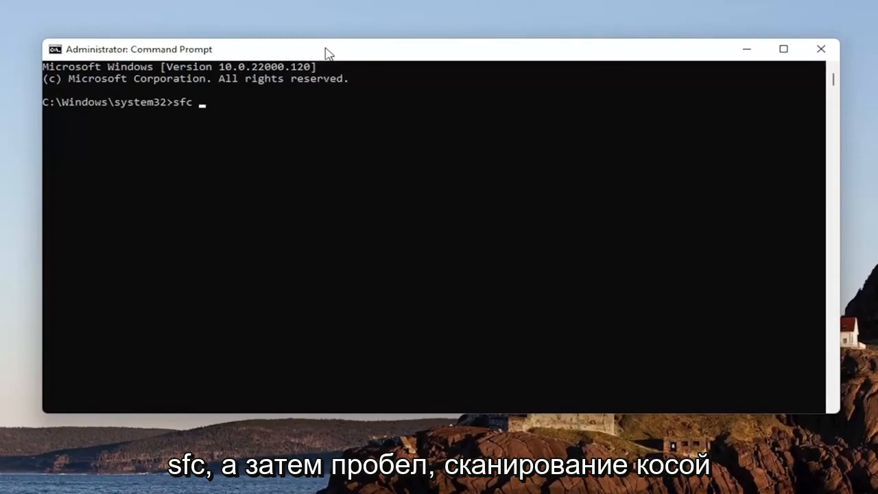
{"action": "type", "text": "/scannow"}
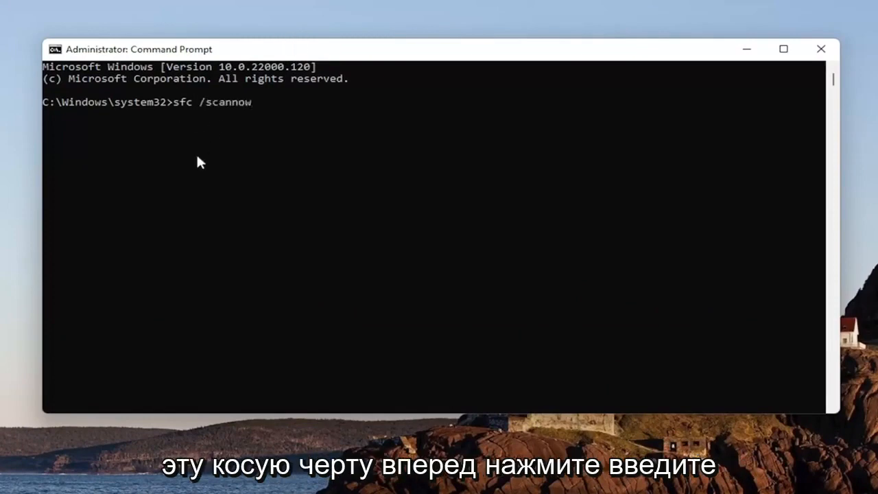
{"action": "key", "text": "Enter"}
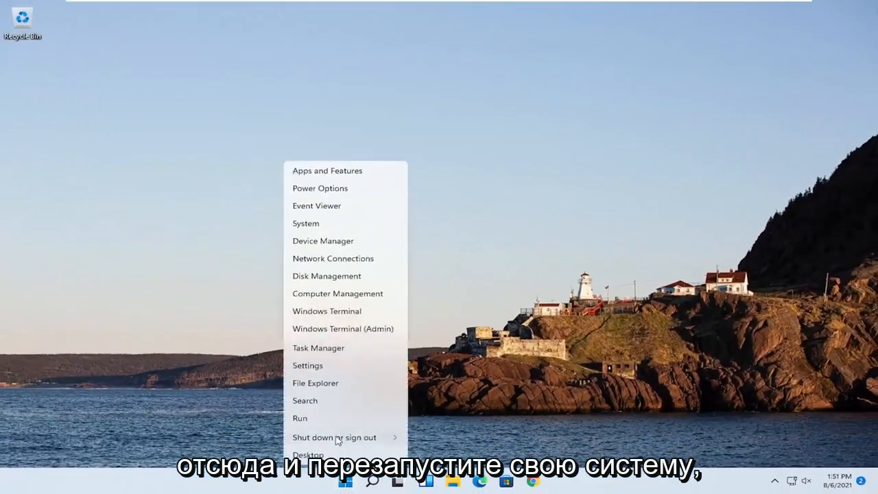
Step: Restart the computer from the Start menu's shutdown options
{"action": "left_click", "coordinate": [334, 436]}
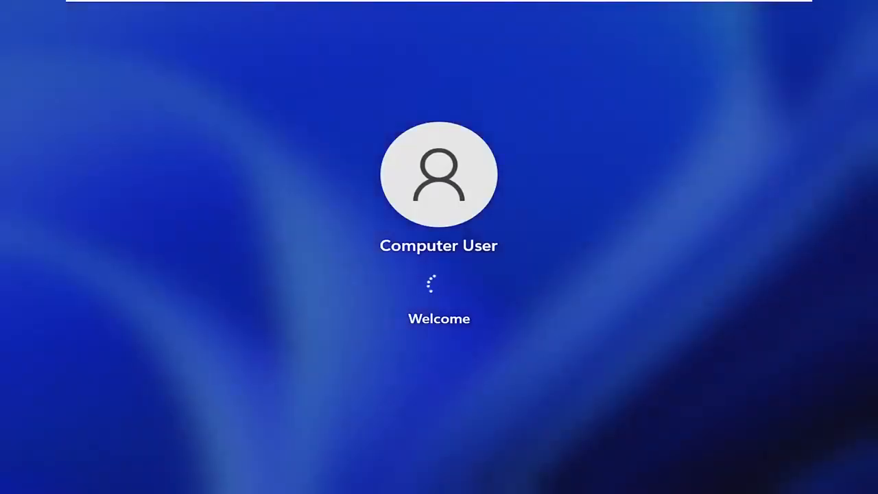